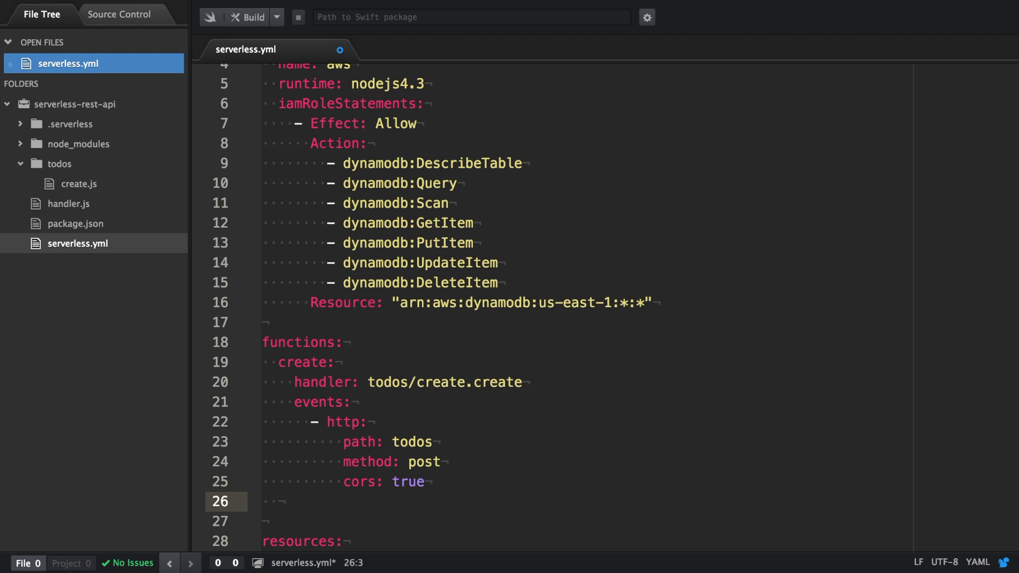
- Define list function (handler todos/list.list, GET todos, cors true) and create todos/list.js
type("list:")
type("han")
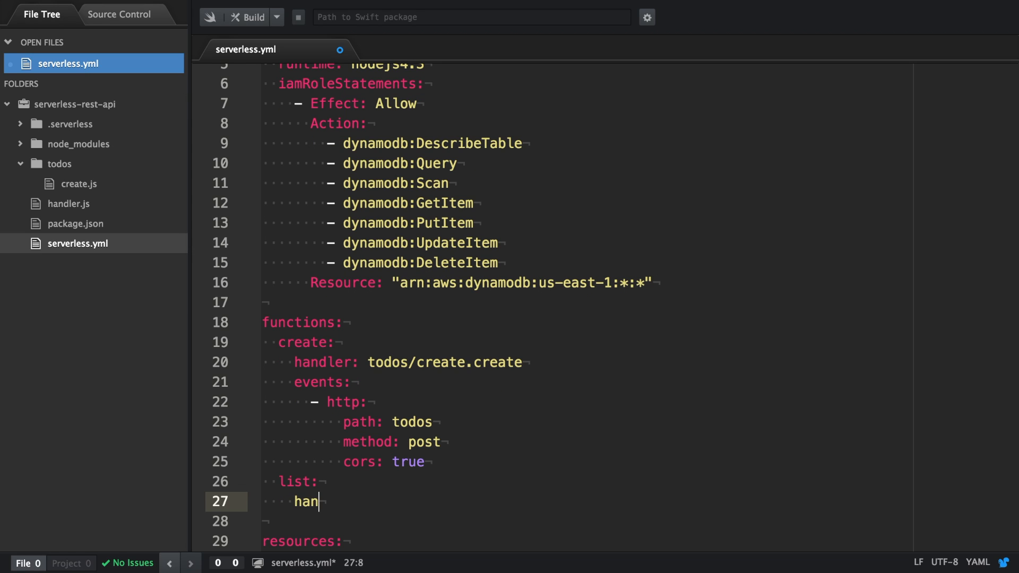
type("dler:")
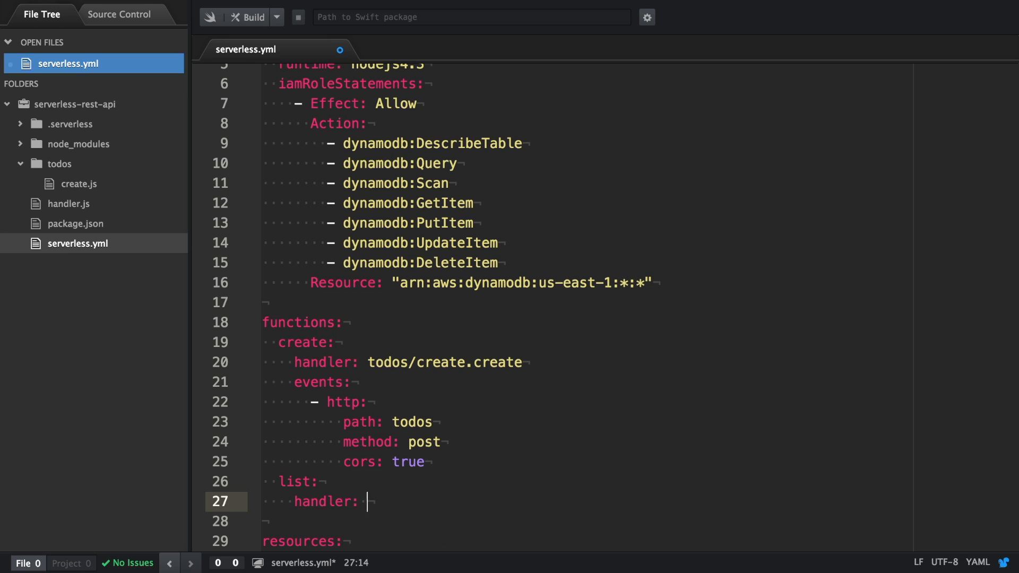
type("todos/")
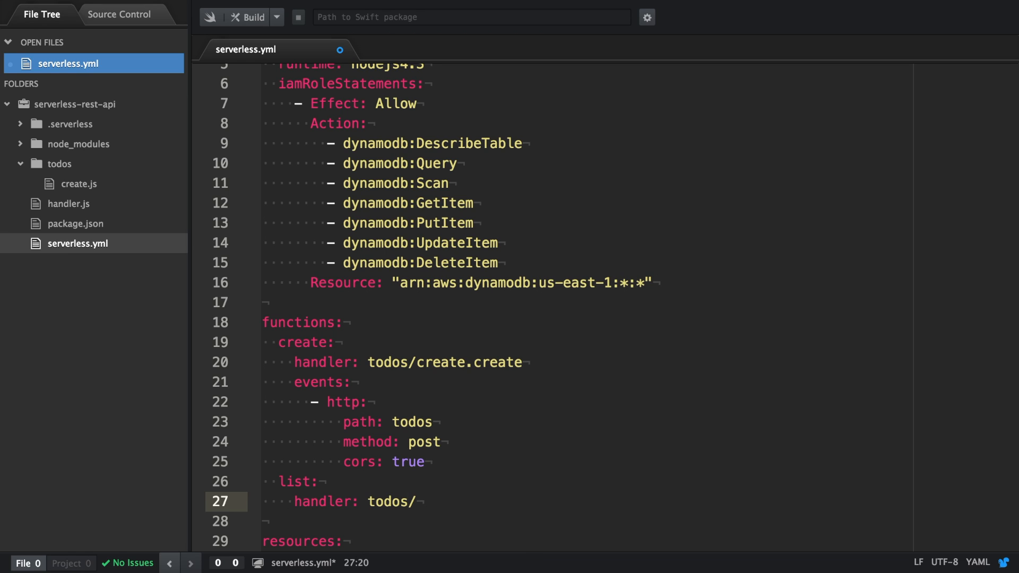
type("list.list")
type("ev")
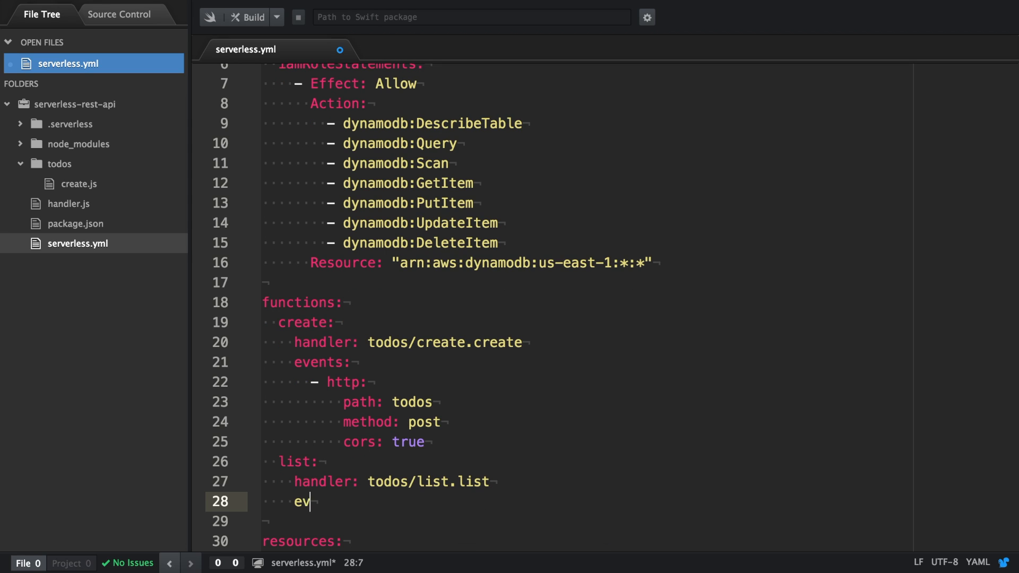
type("ents:")
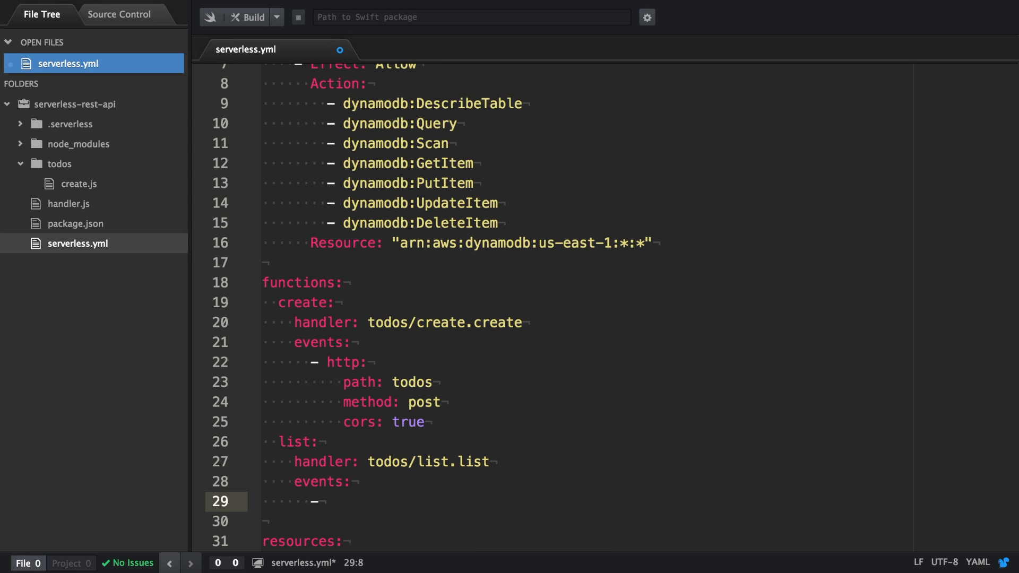
type("http:")
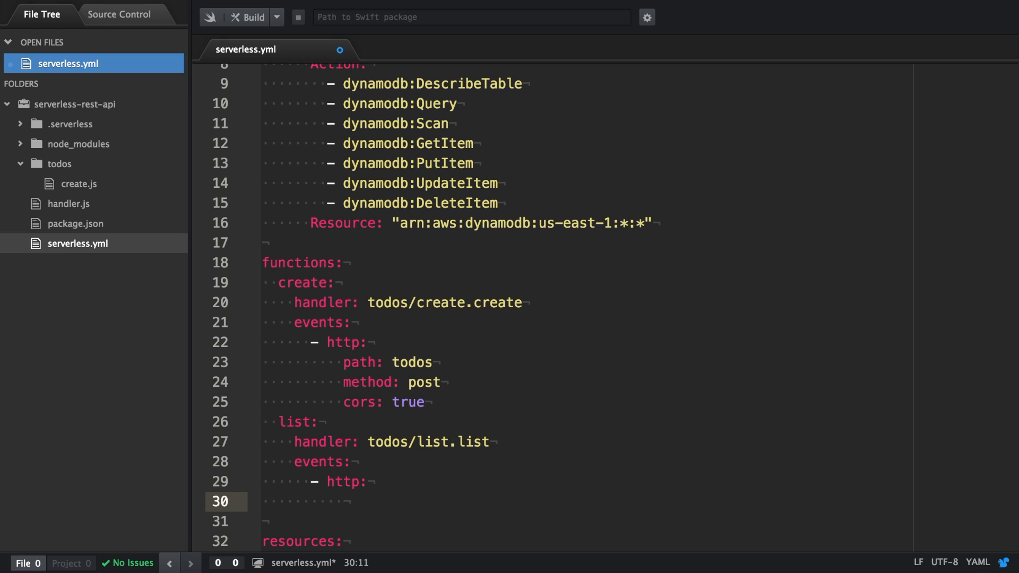
type("path: todos")
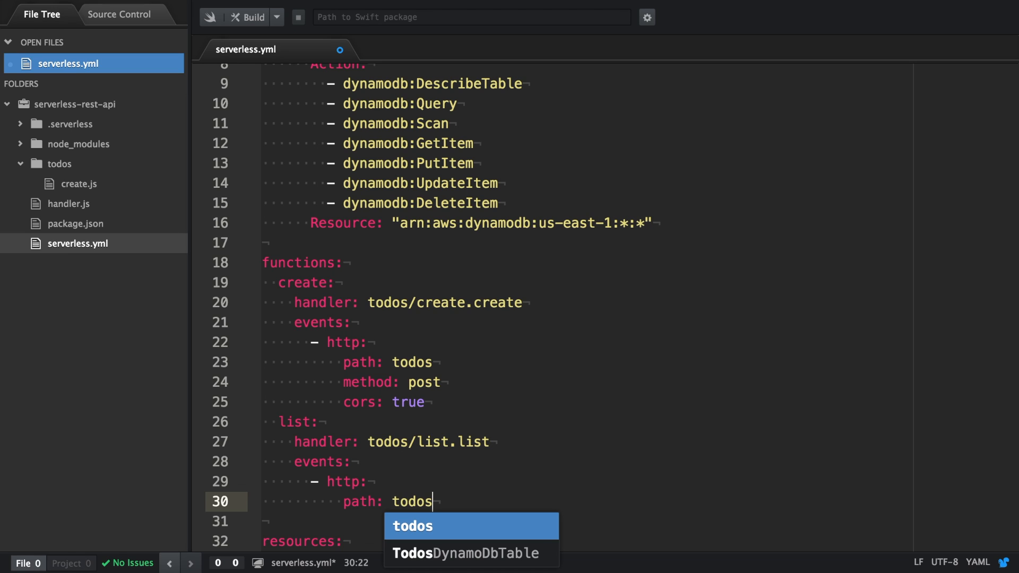
type("meth")
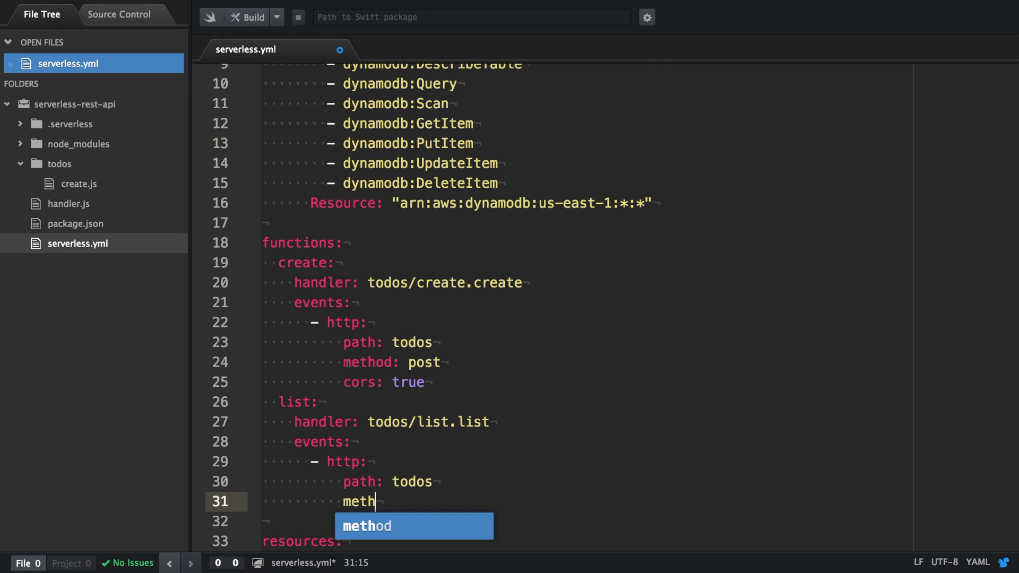
type("od: get")
type("cors:")
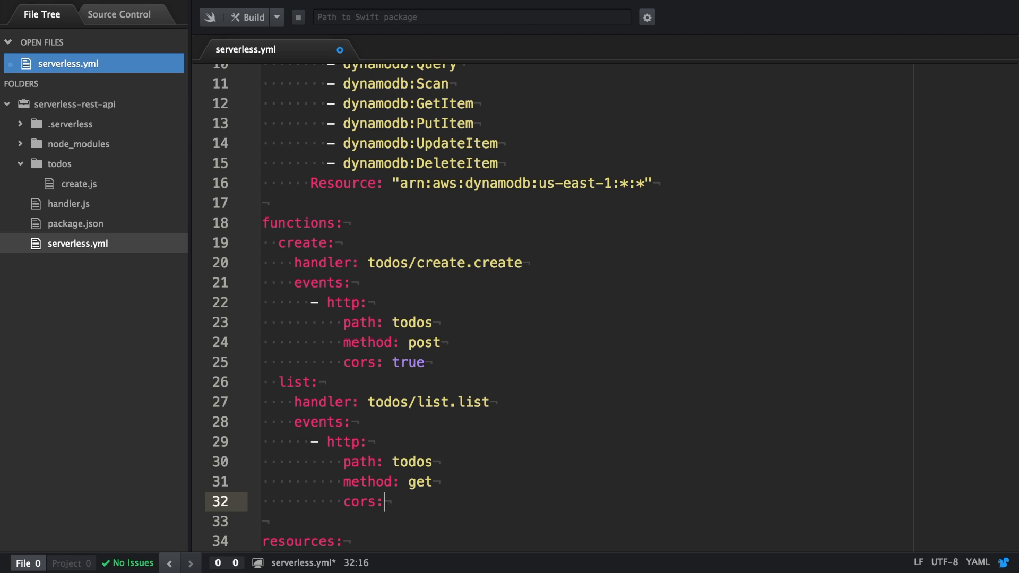
type("true")
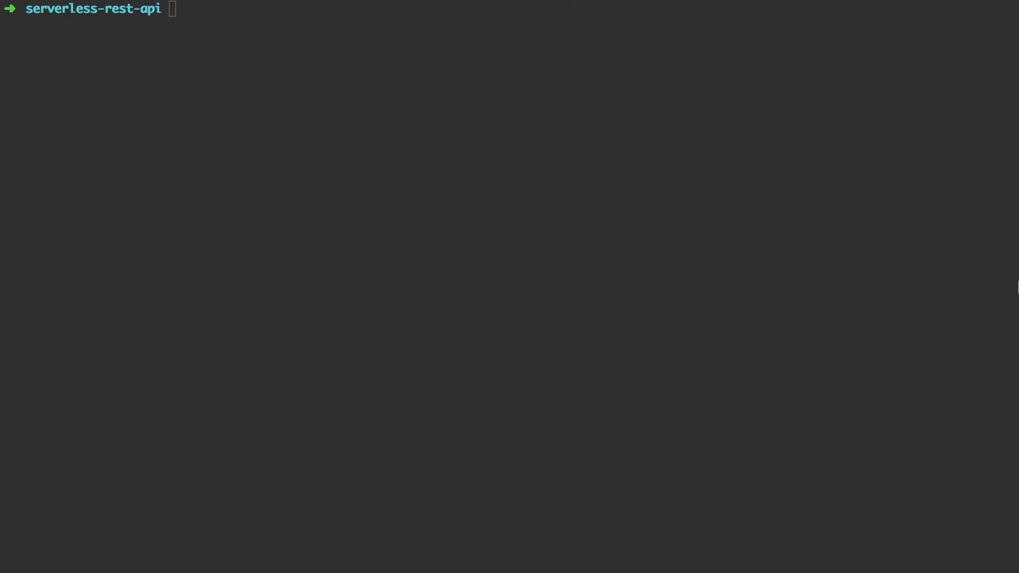
type("touch todos")
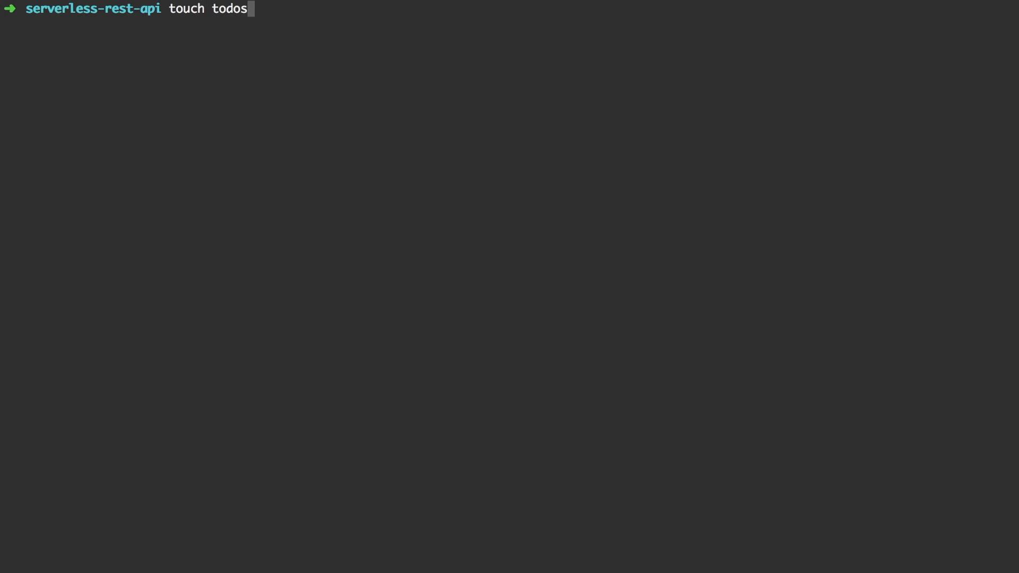
type("/list.js")
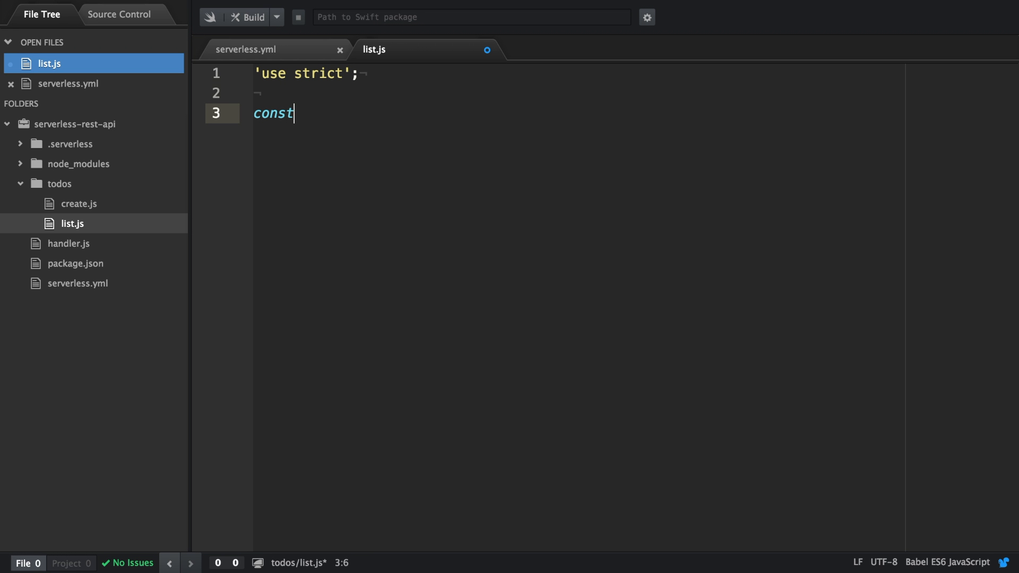
- Require aws-sdk and create a DynamoDB DocumentClient named dynamoDb in list.js
type("AWS = require('aws-sdk');")
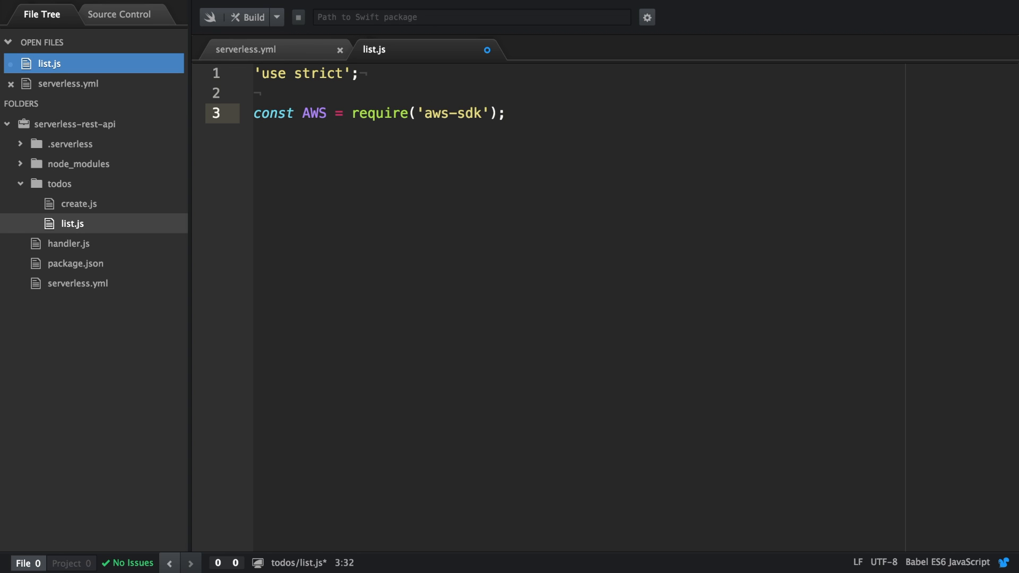
type("const dynamoDb")
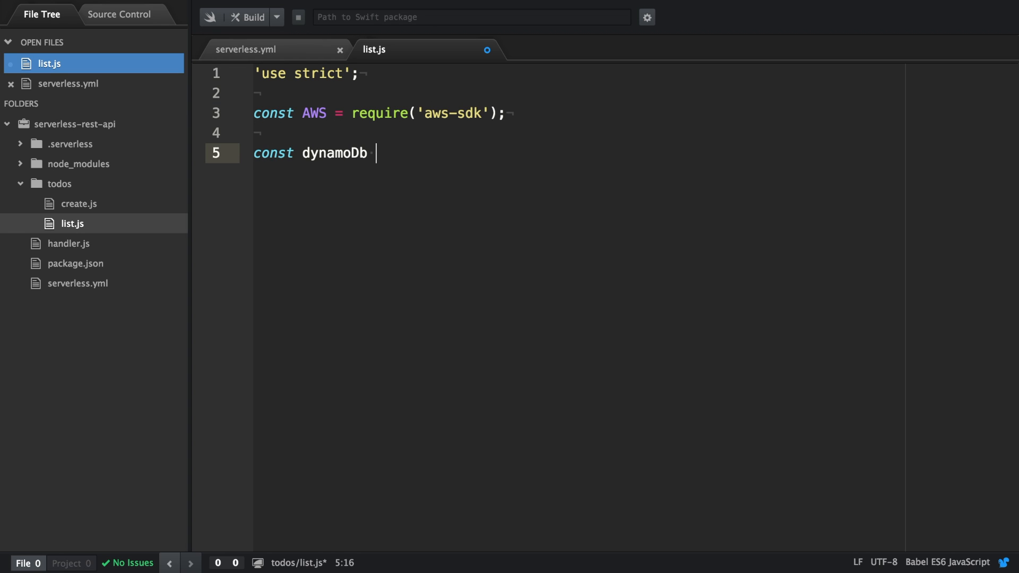
type("= new AWS.Dynamo")
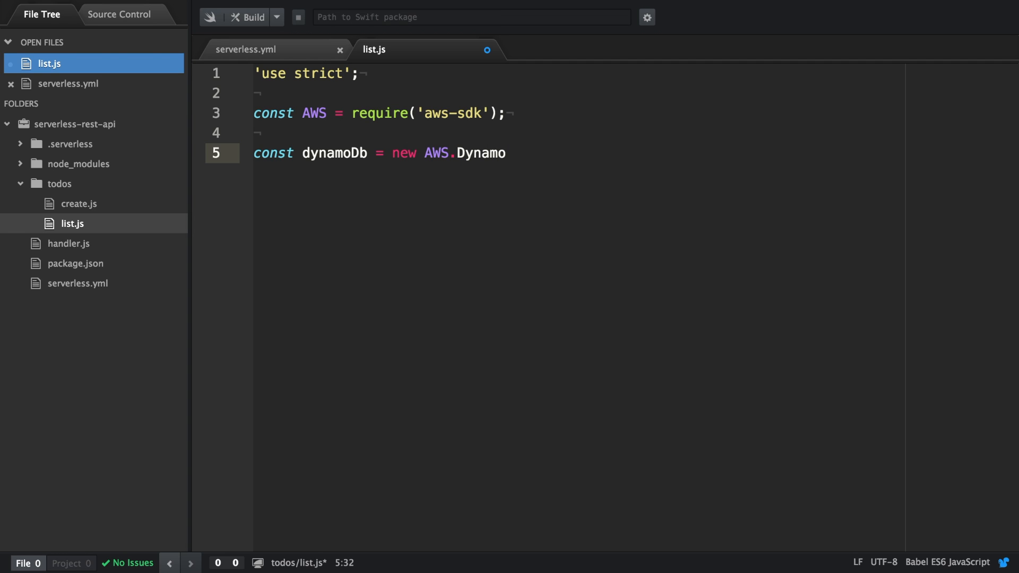
type("DB.DocumentClient")
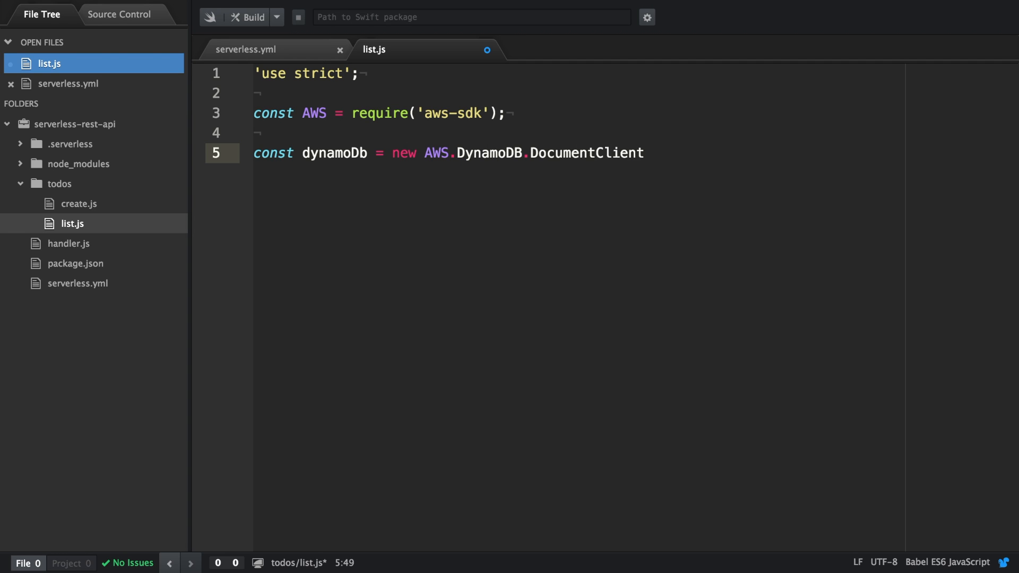
type("();")
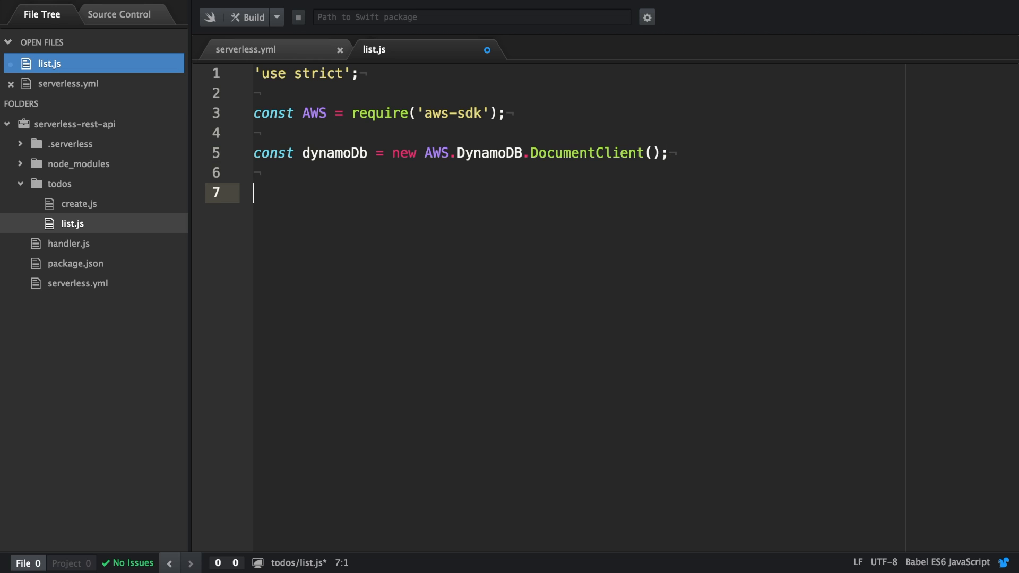
- Export a list handler taking event, context and callback
type("module.expor")
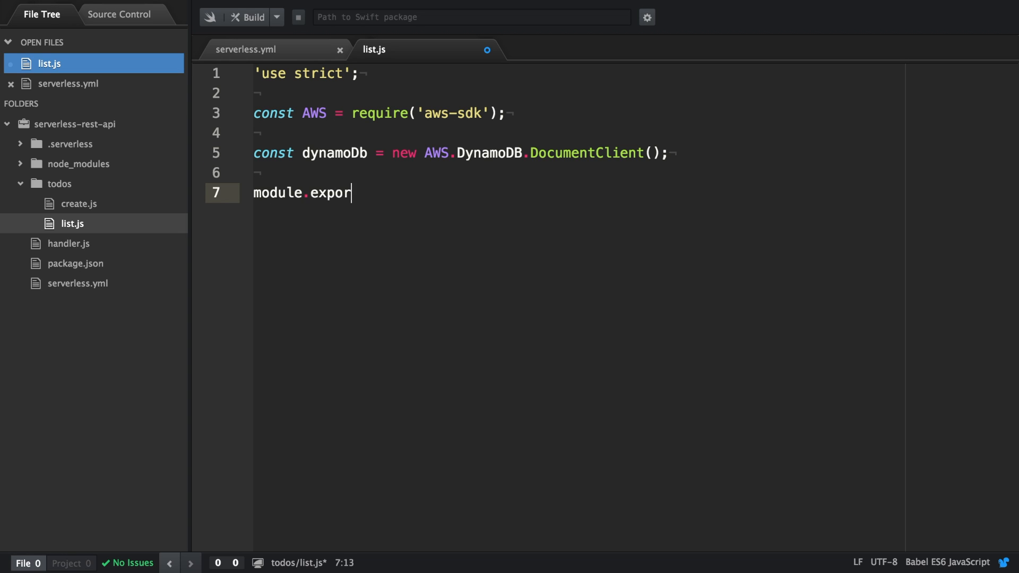
type("ts.list =")
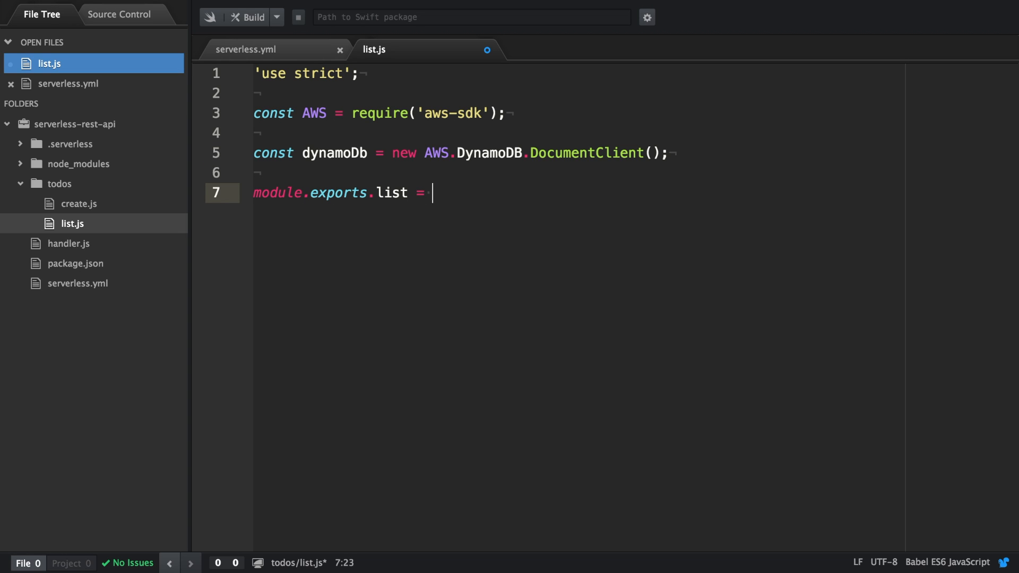
type("() => {")
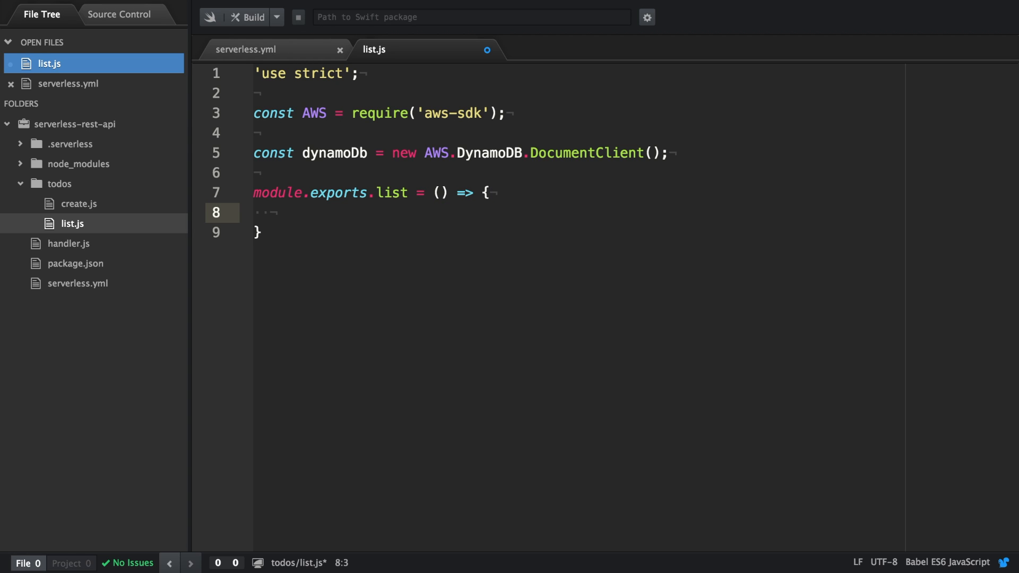
type("event")
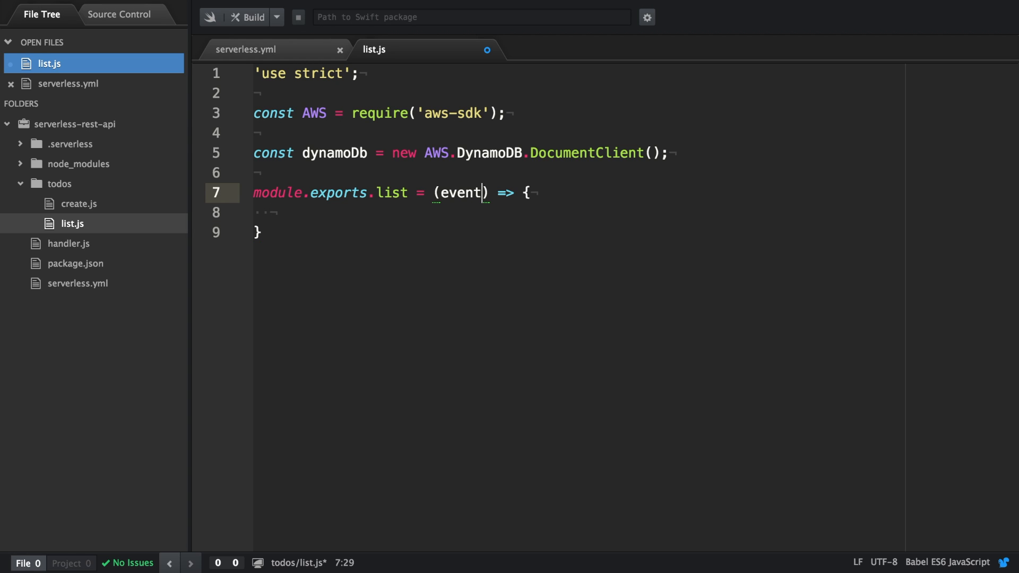
type(", context, callback")
left_click(579, 212)
type("dy")
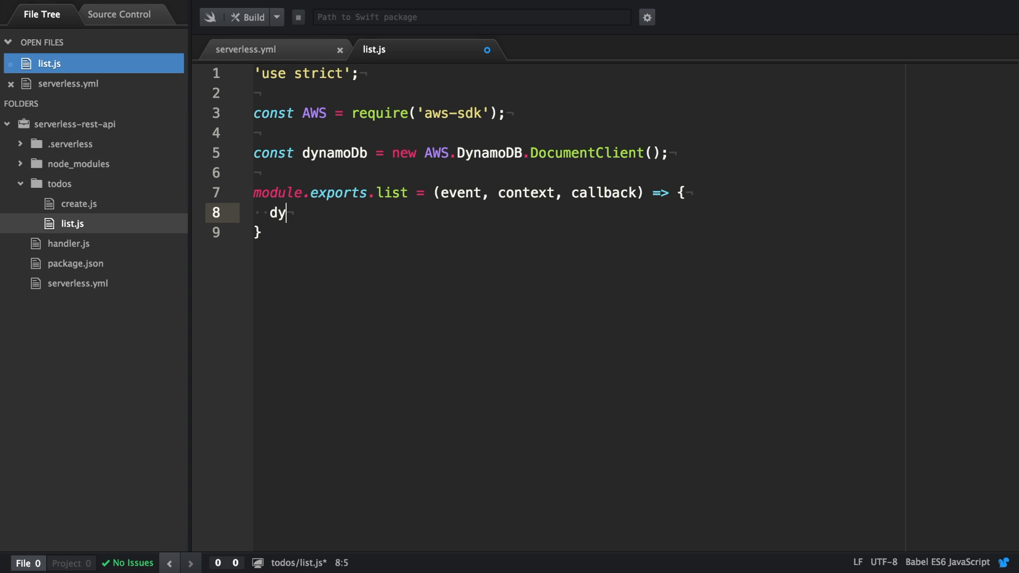
- Call dynamoDb.scan(params) with an (error, result) arrow callback
type("namoDb.sac")
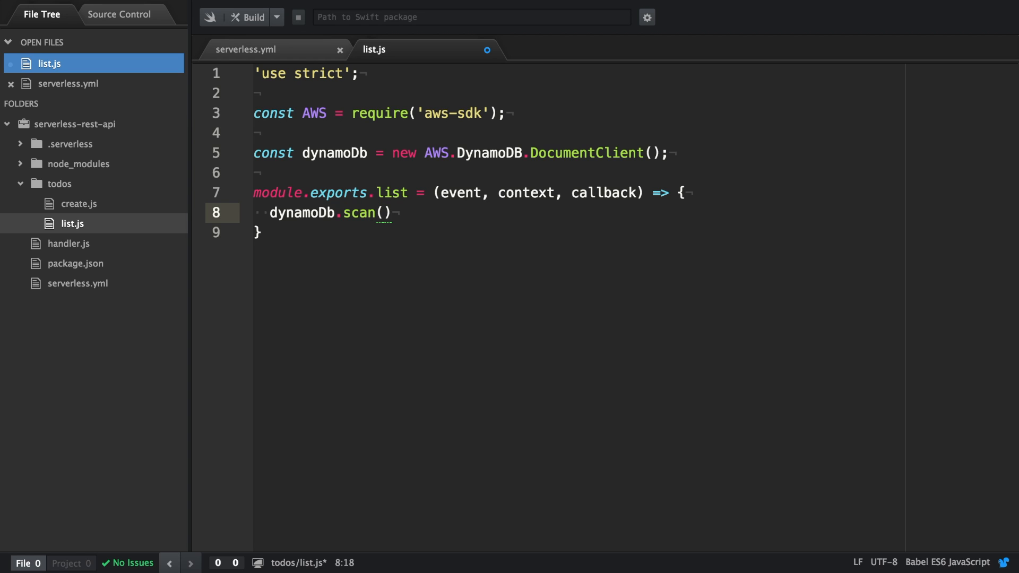
type("params,")
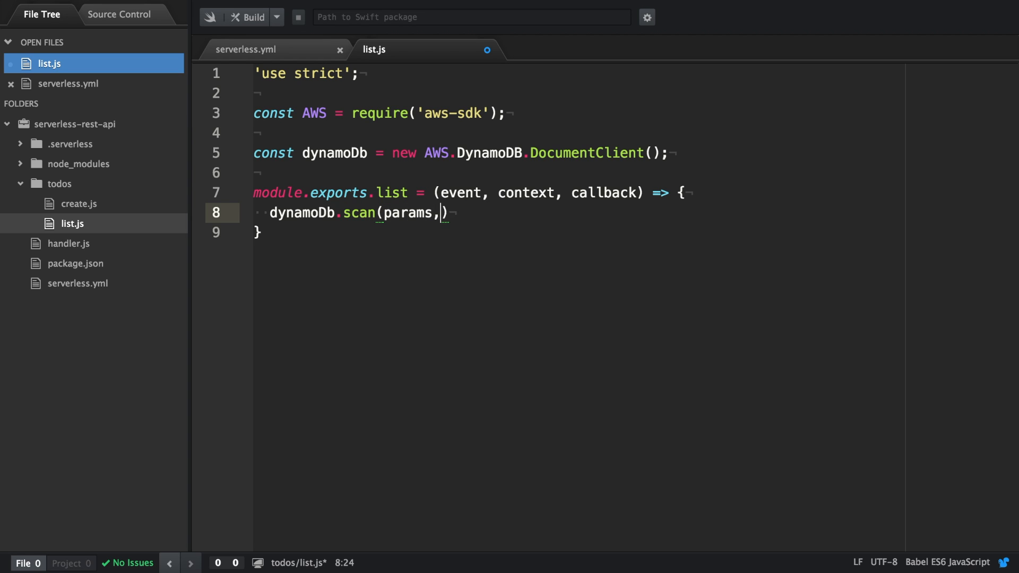
type("(error)")
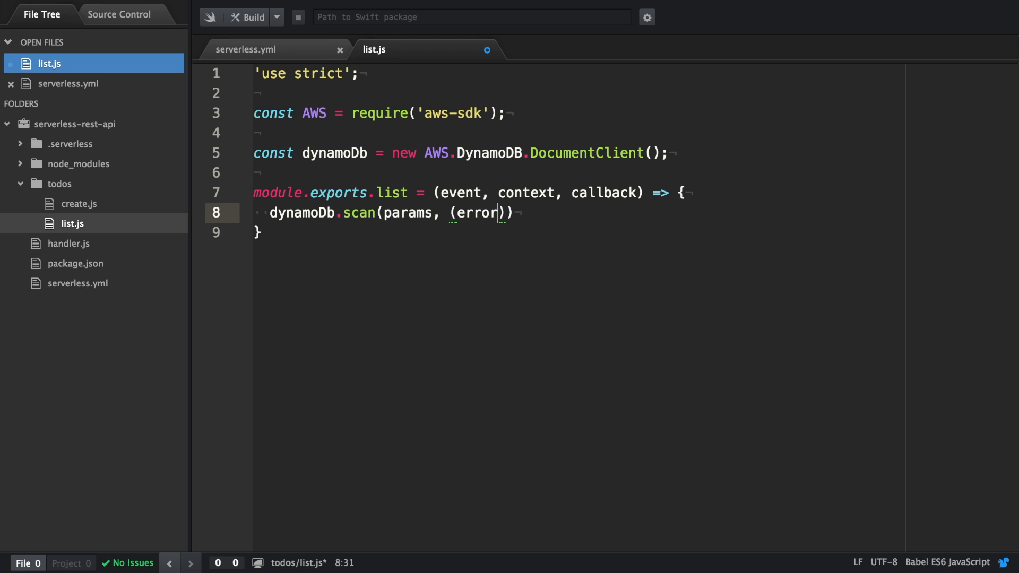
type(", result) => {")
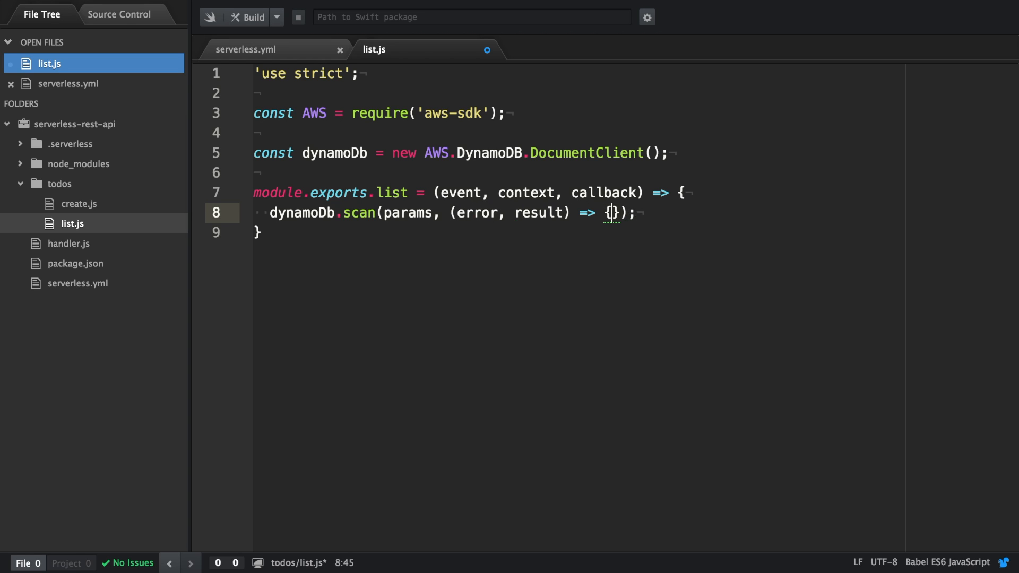
type("const")
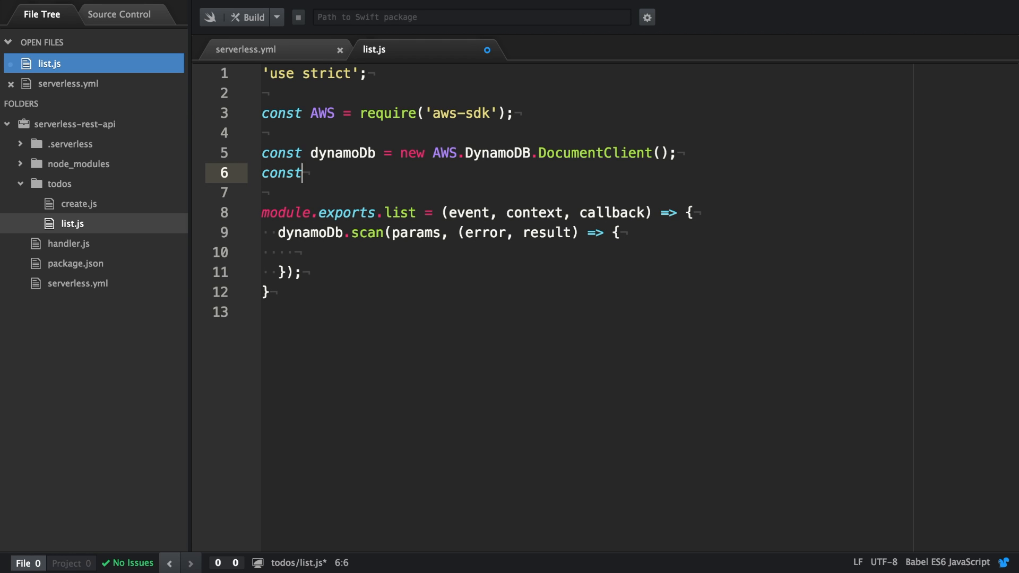
- Declare const params with TableName 'todos' above the handler
type("params = {")
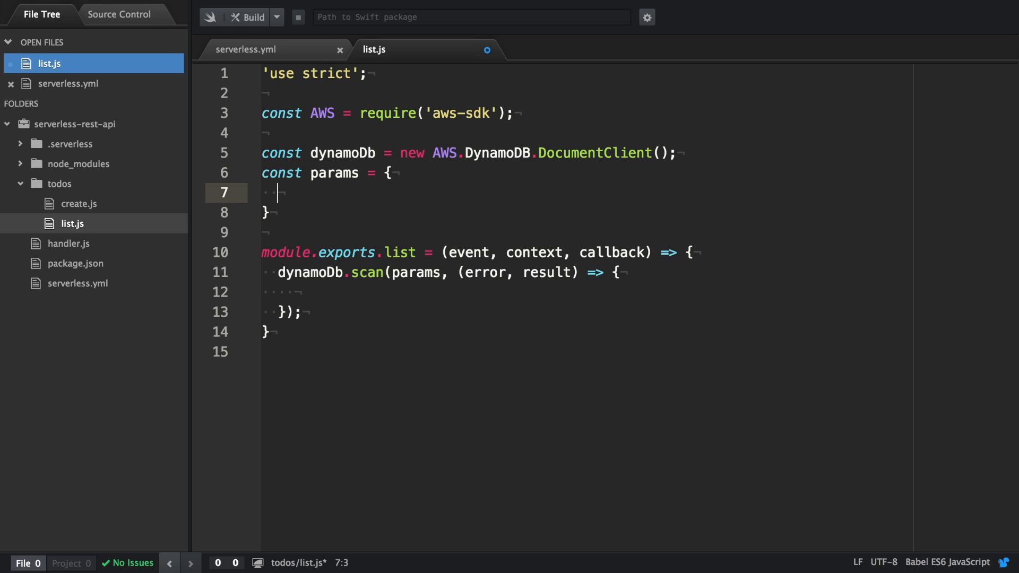
type("TableN")
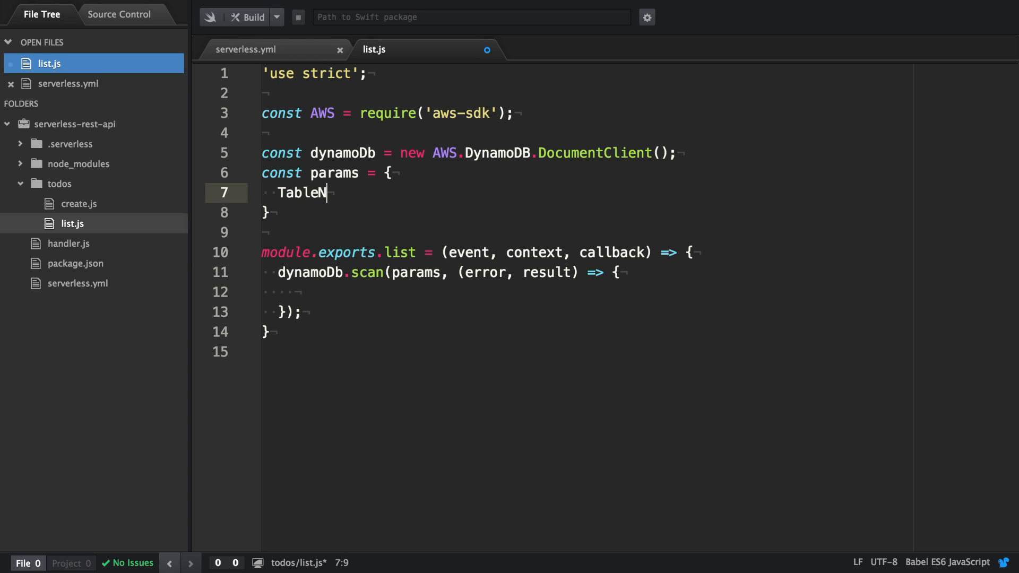
type("ame: ''")
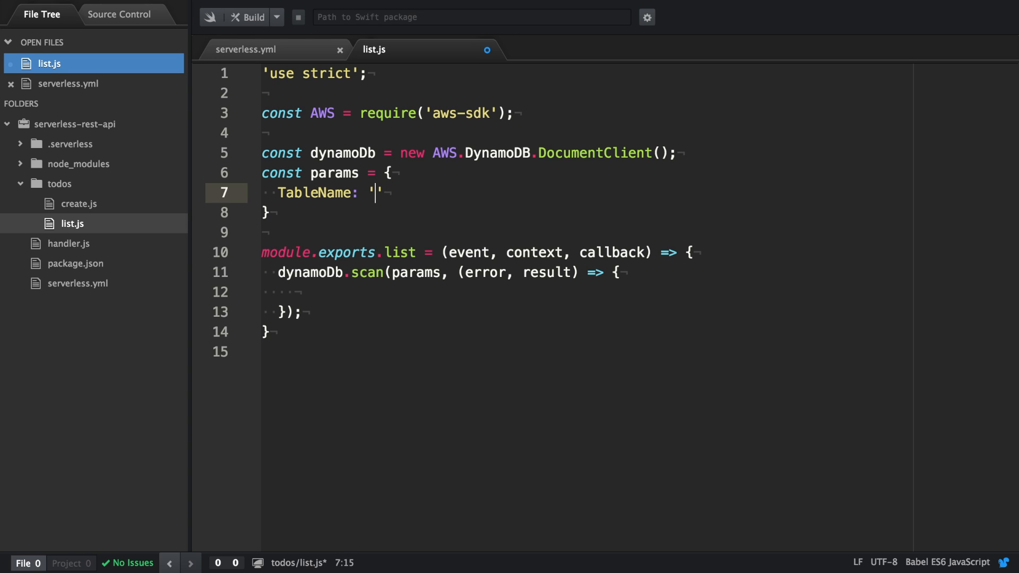
type("todos")
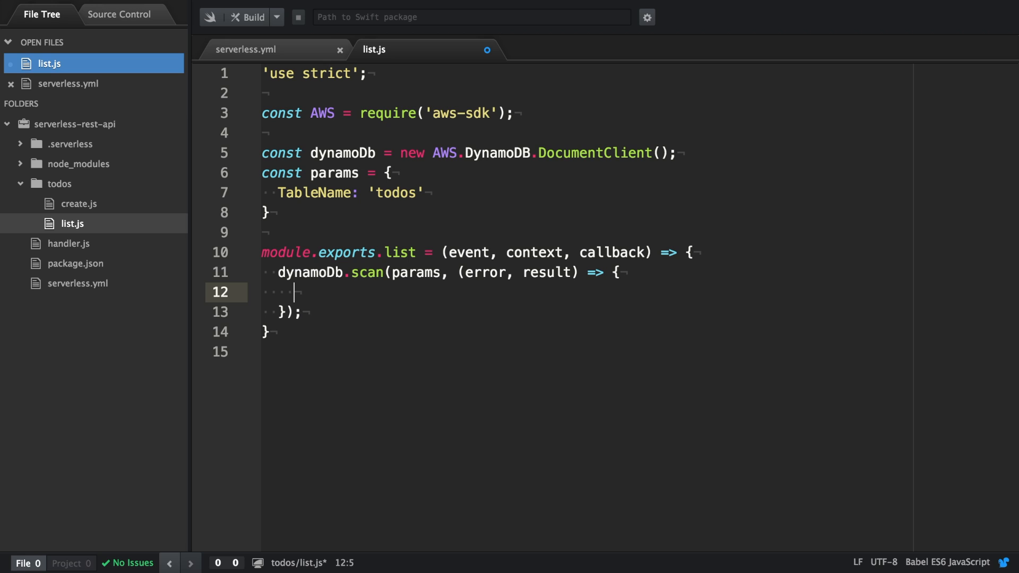
- On scan error, console.error it and callback a 'Couldn't fetch the todos' Error
type("if (")
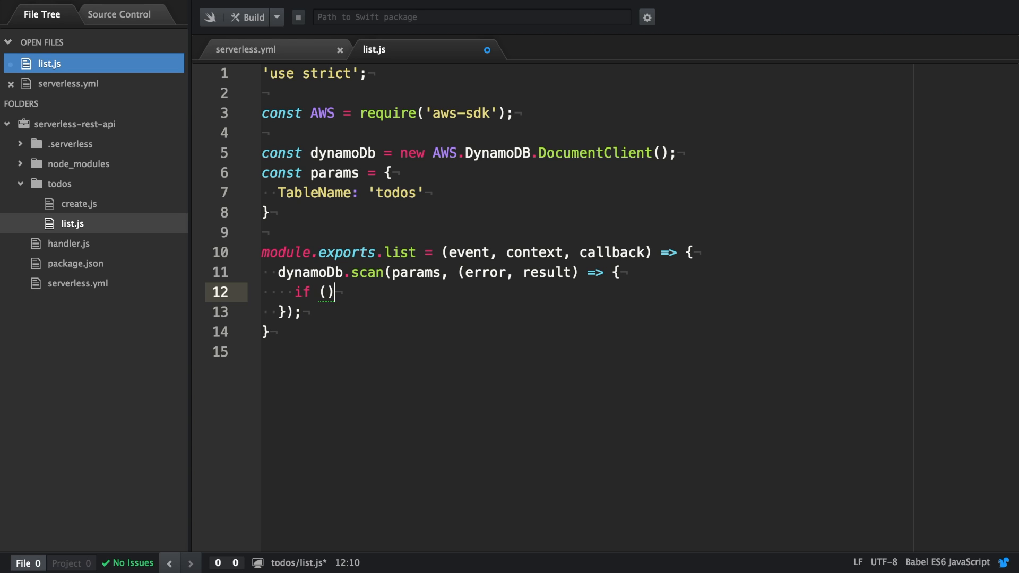
type("error")
type("con")
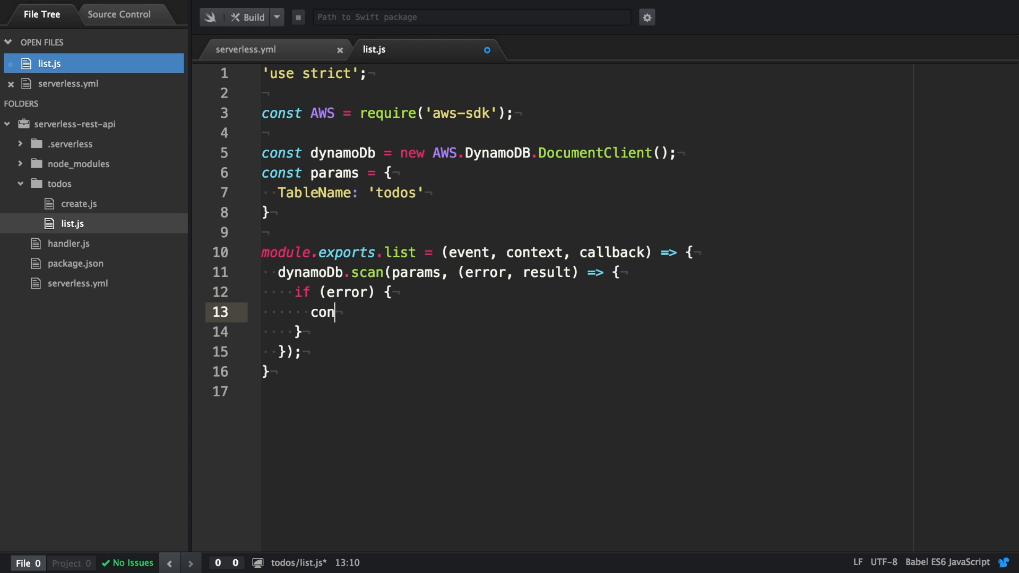
type("sole.error(error);")
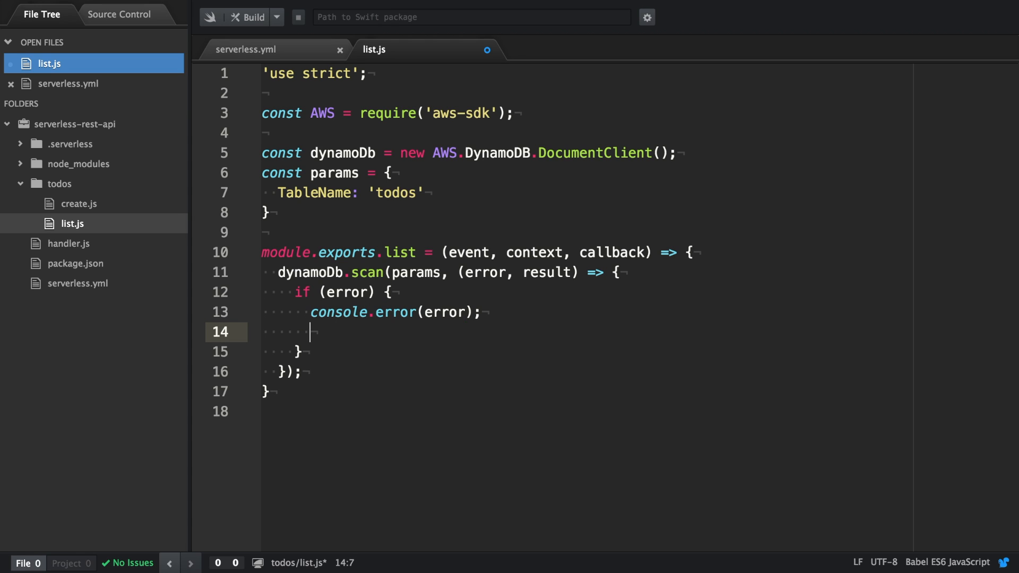
type("callback(")
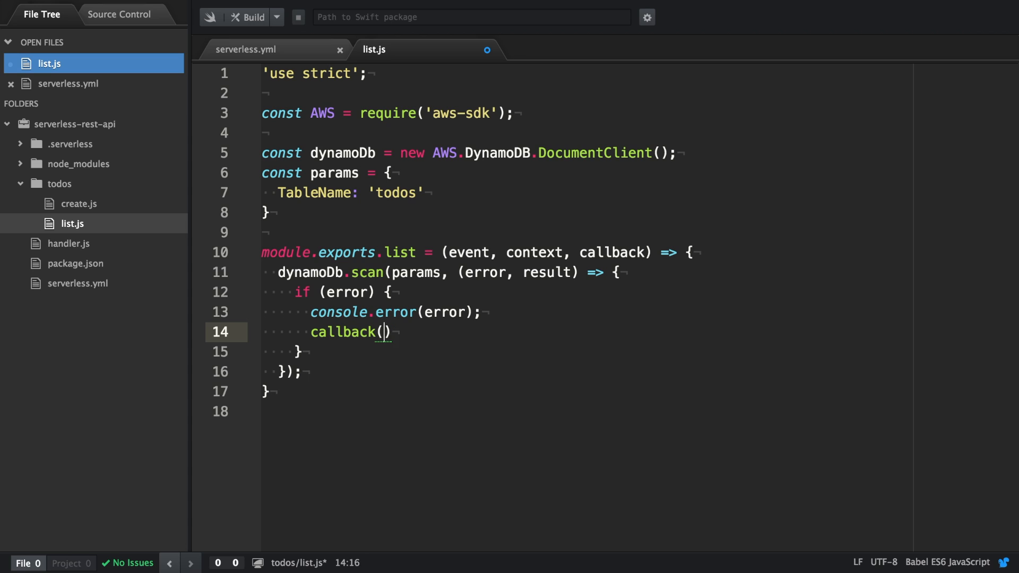
type("new Error('Couldn")
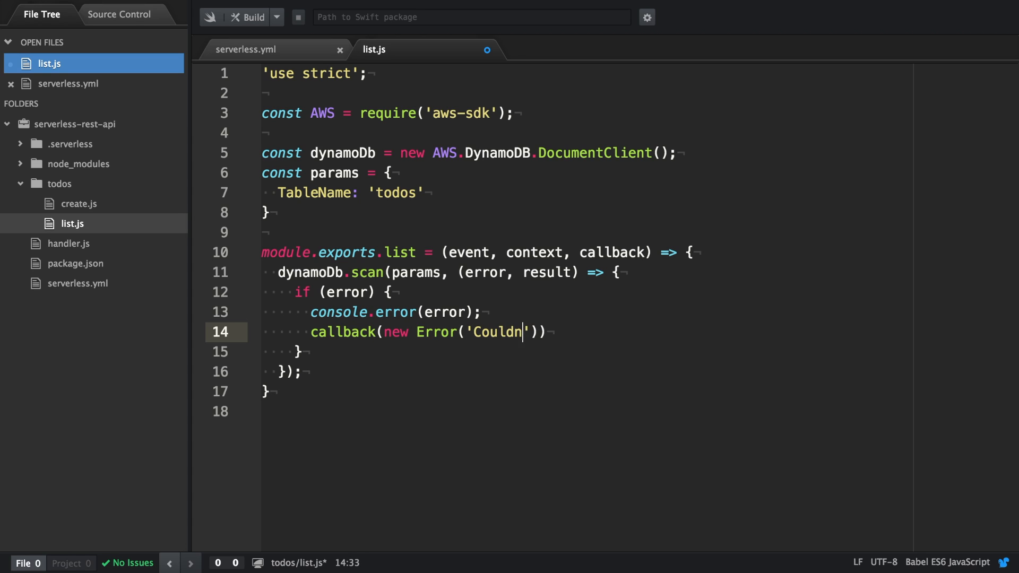
type("\\'t fetch the todos")
type("return;")
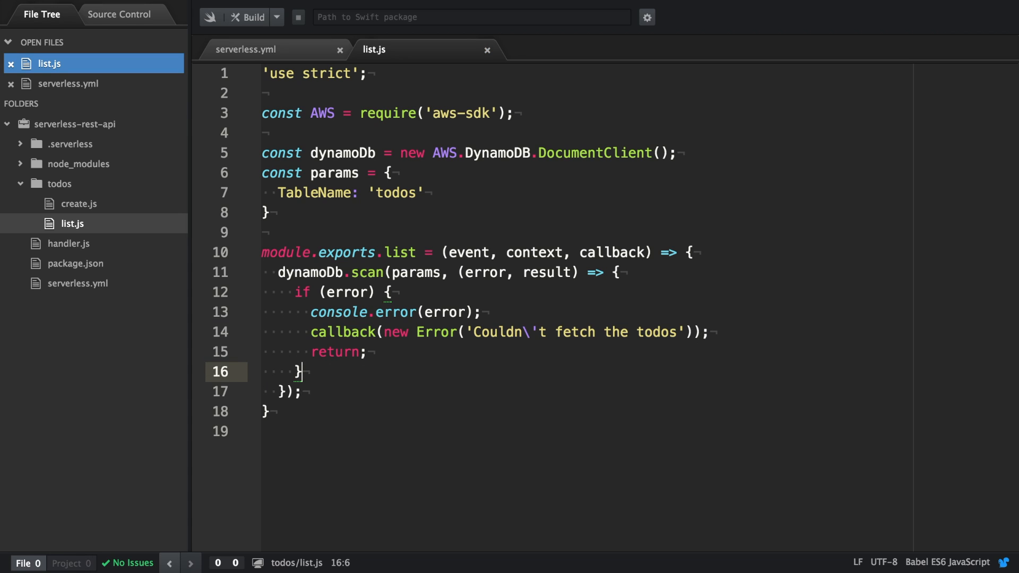
type("cons")
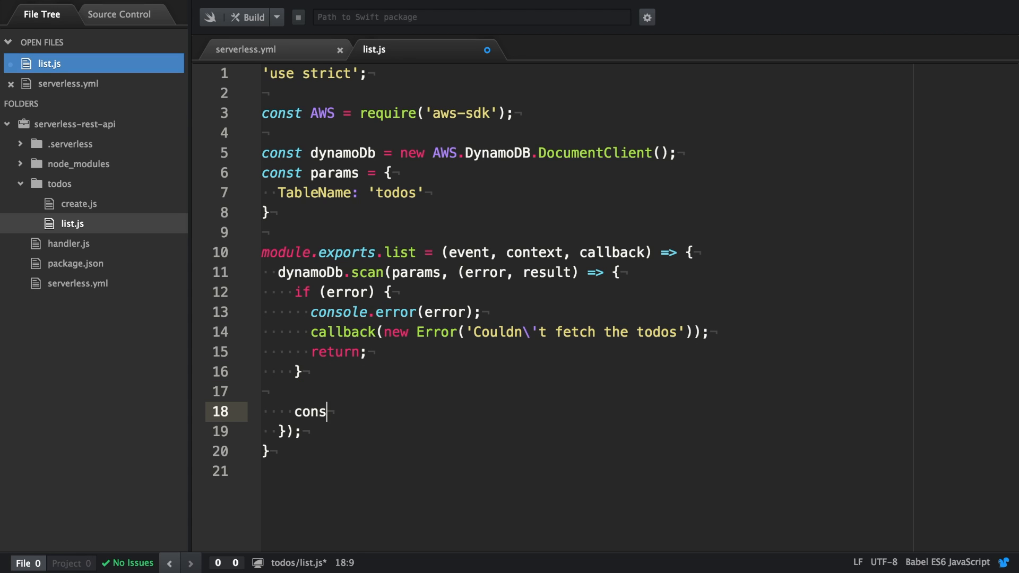
- Build a response with statusCode 200 and body JSON.stringify(result.Items)
type("t response")
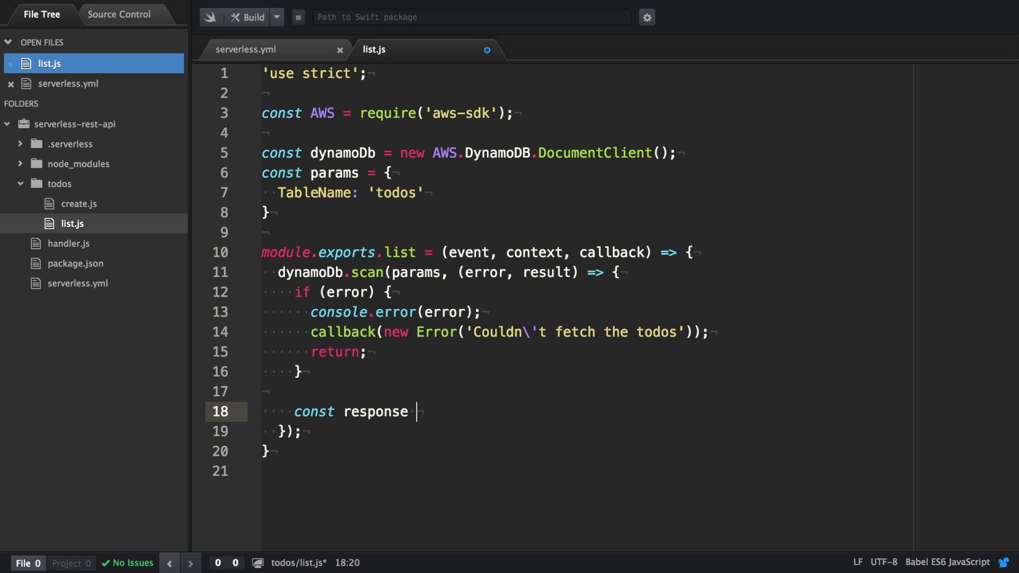
type("= {}")
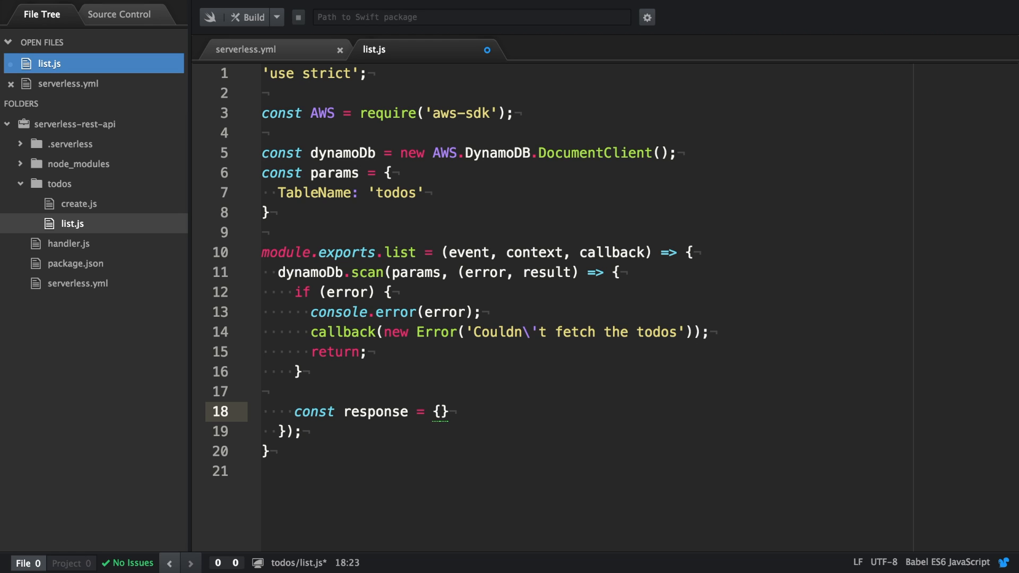
type("statusCode: 200,")
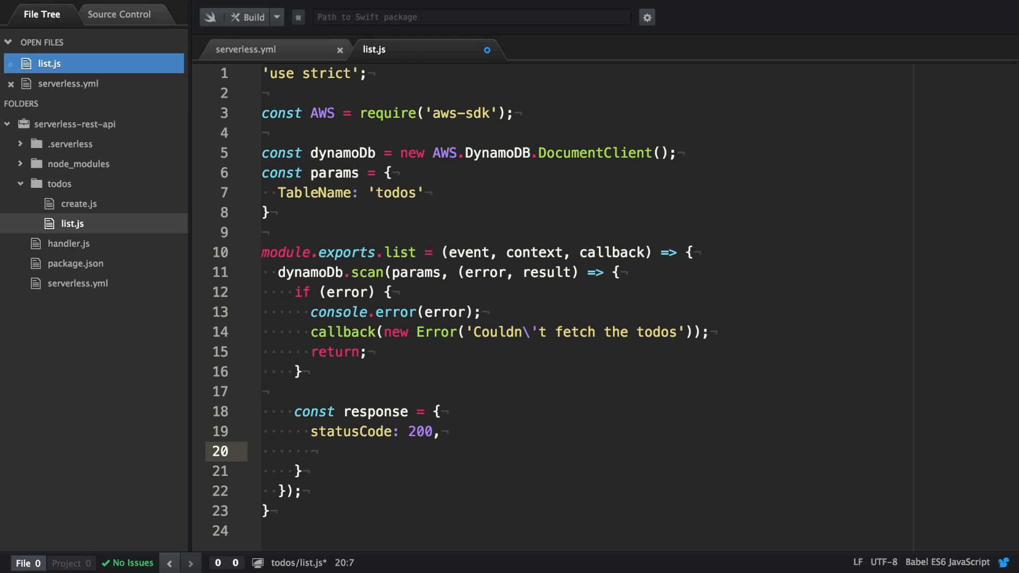
type("body: JSON.stringify")
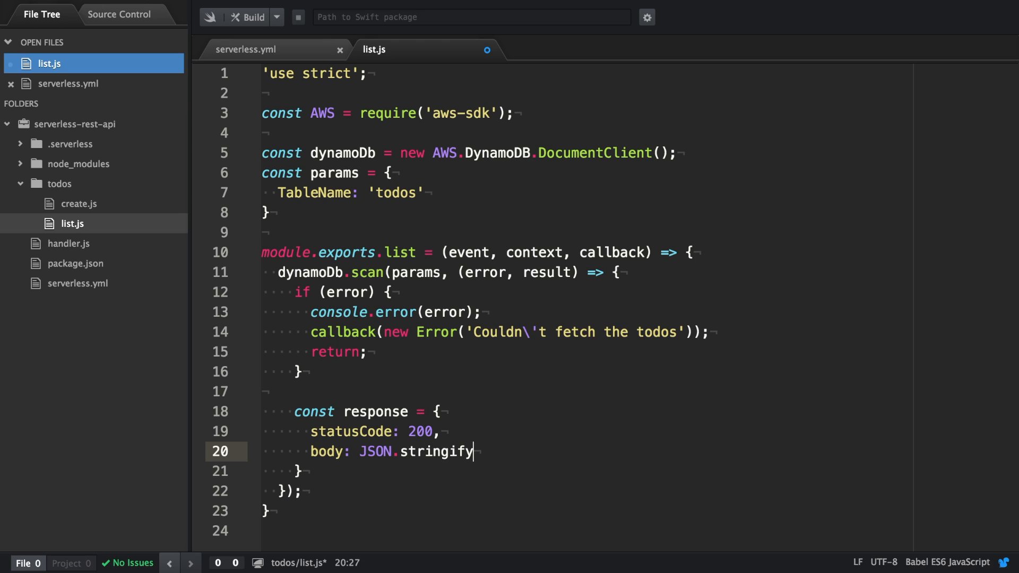
type("(result.Items)")
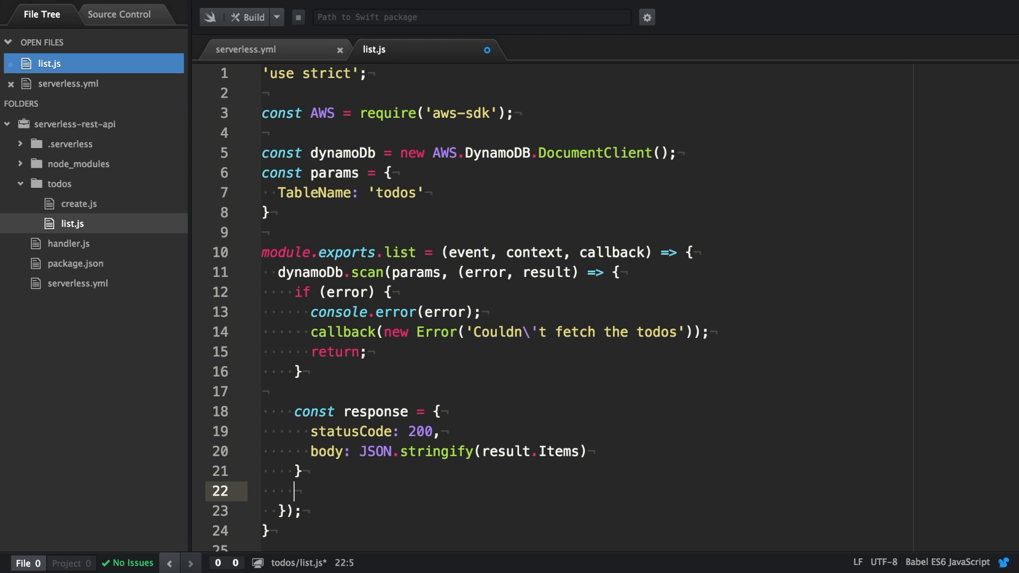
- Return the response via callback(null, response)
type("callback")
left_click(586, 471)
type(";")
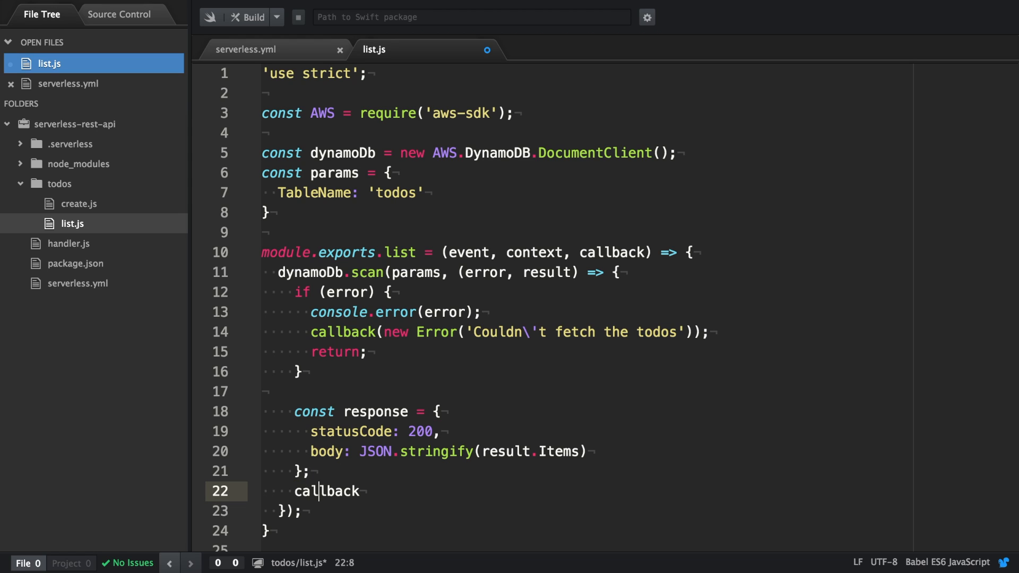
type("()")
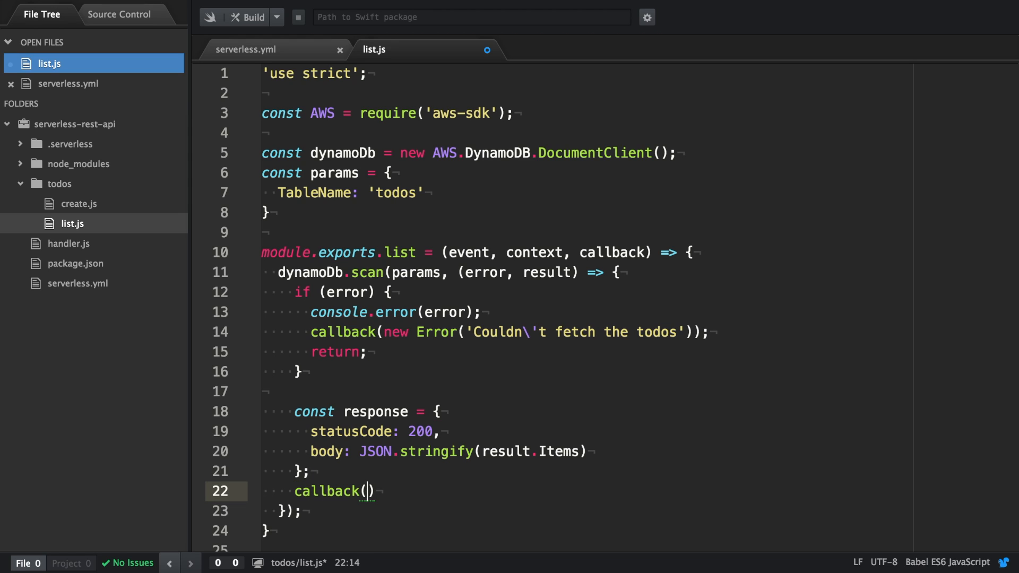
type("null, re")
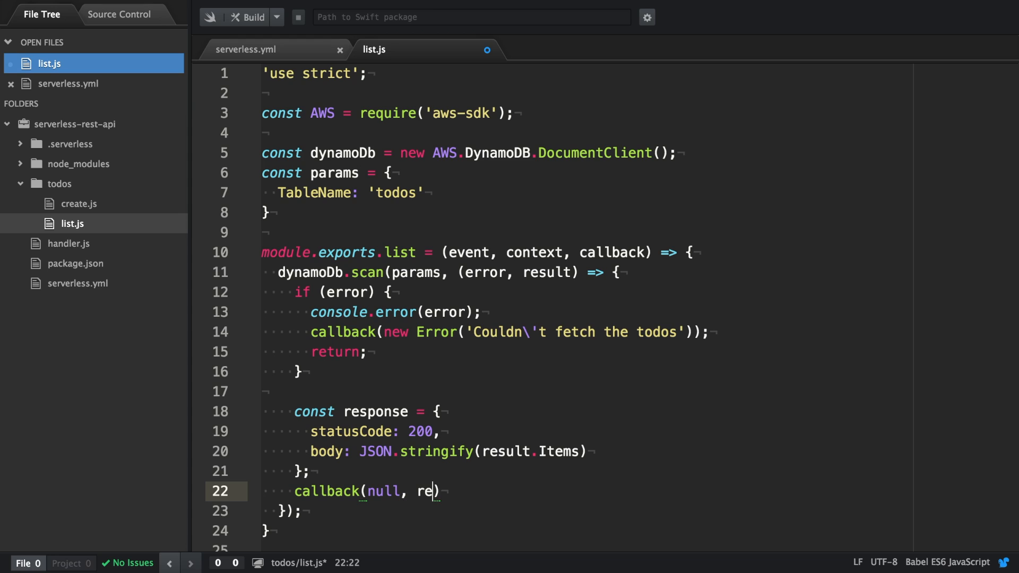
type("sponse")
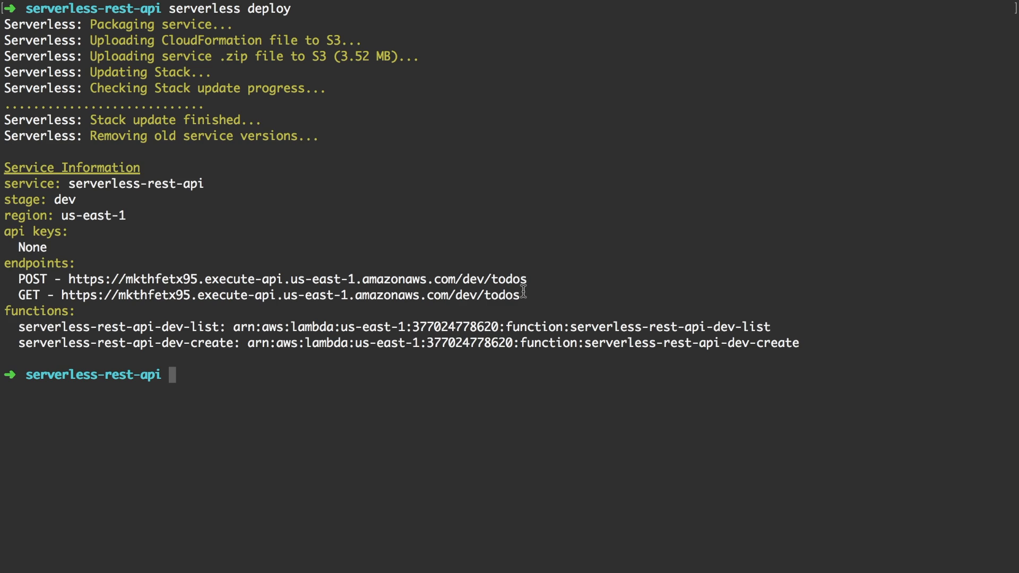
- Select the deployed GET todos endpoint URL in the deploy output
double_click(292, 295)
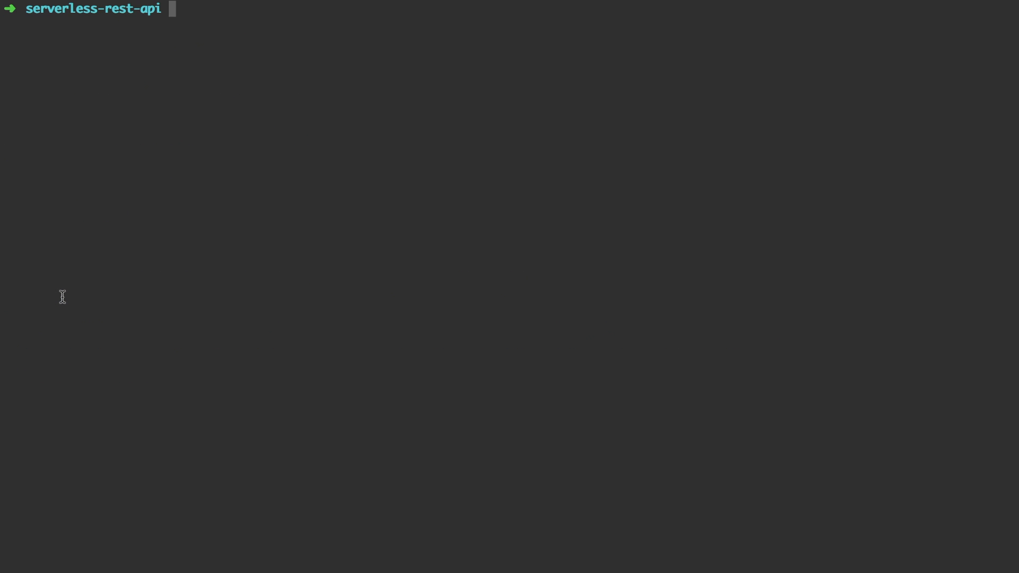
type("curl https://mkthfetx95.execute-api.us-east-1.amazonaws.com/dev/todos")
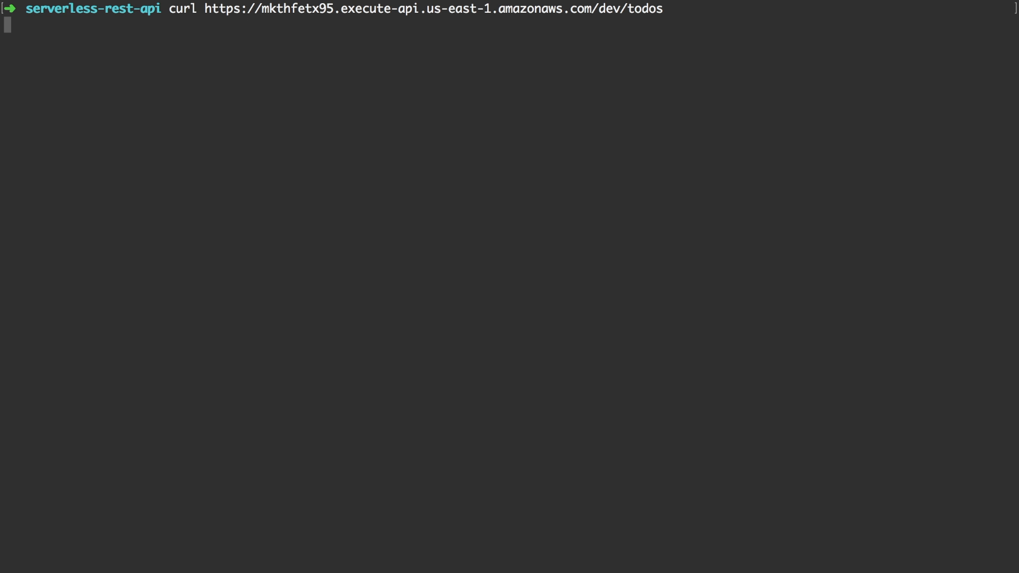